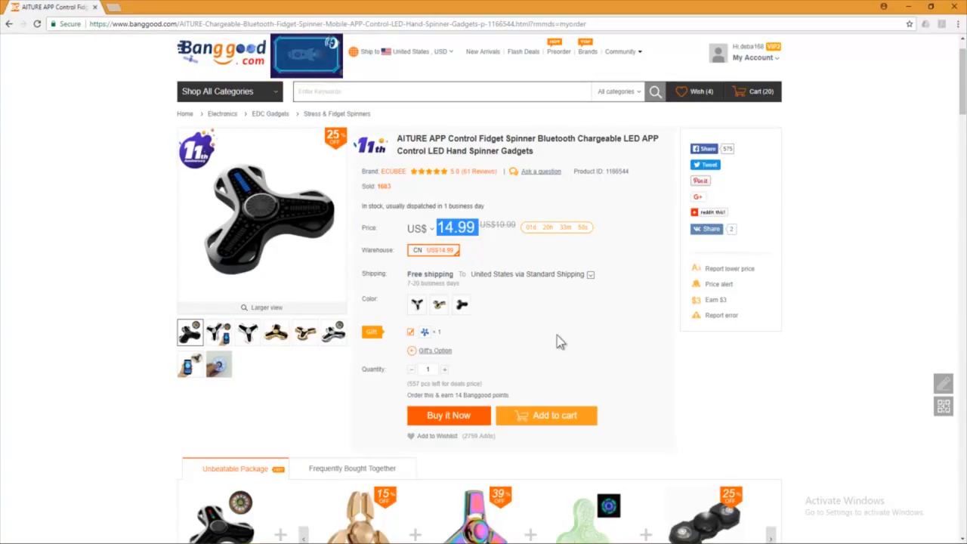
Scroll through the spinner's product details, specification table and LED pattern pictures.
{"action": "scroll", "scroll_direction": "down", "scroll_amount": 3}
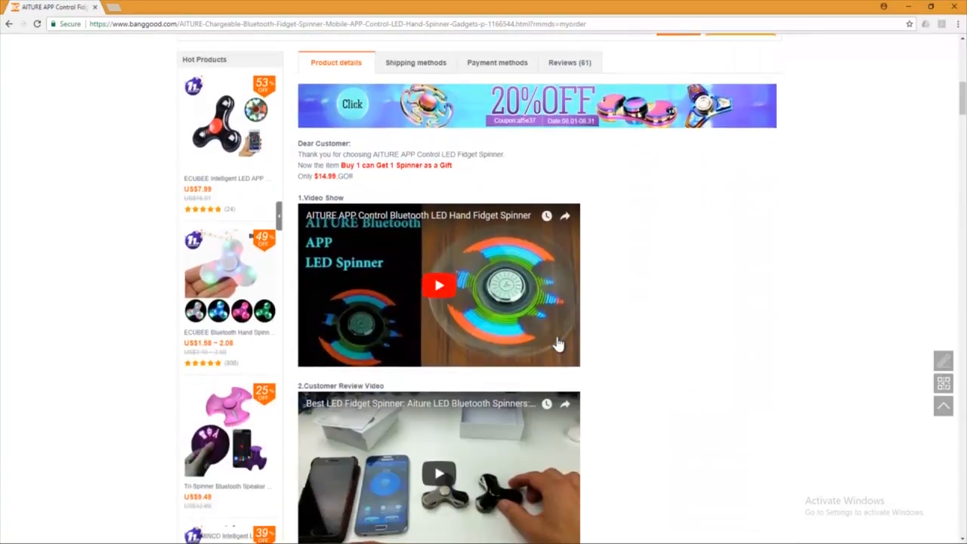
{"action": "scroll", "scroll_direction": "down", "scroll_amount": 3}
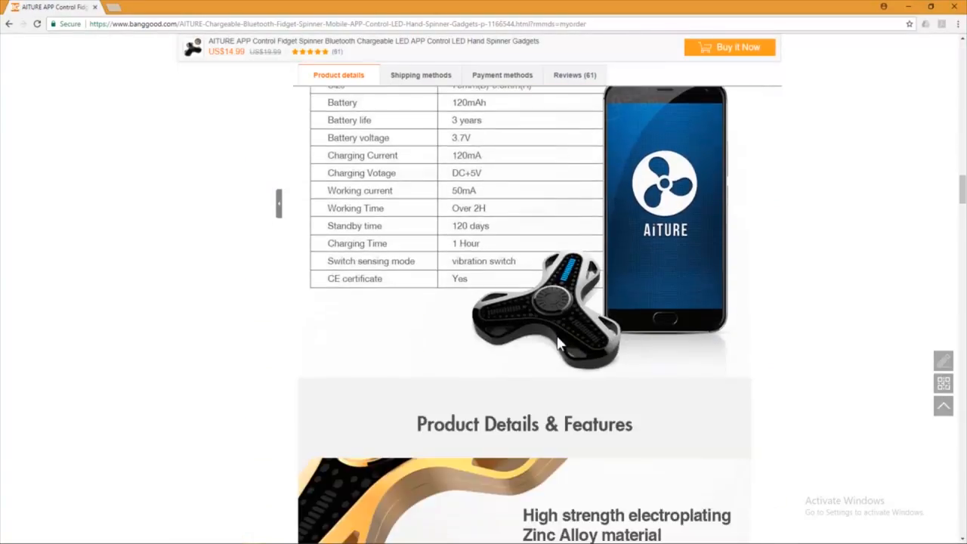
{"action": "scroll", "scroll_direction": "down", "scroll_amount": 3}
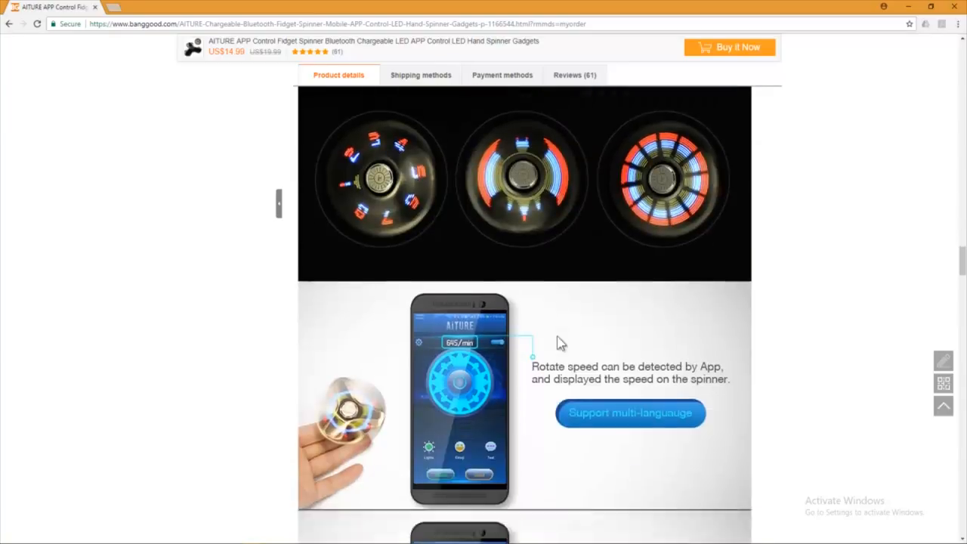
{"action": "scroll", "scroll_direction": "down", "scroll_amount": 3}
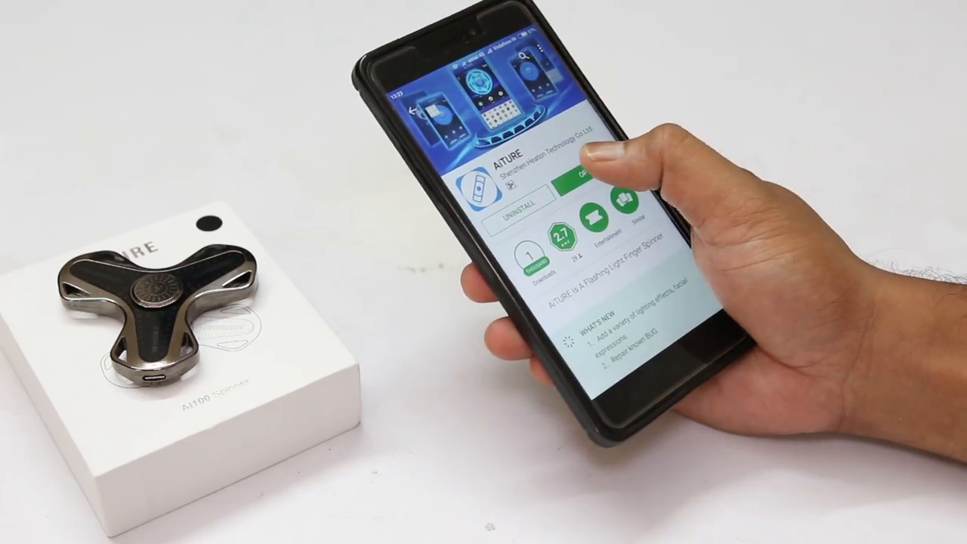
Launch AITURE, allow Bluetooth, and connect to the Aiture spinner in the device list.
{"action": "left_click", "coordinate": [590, 176]}
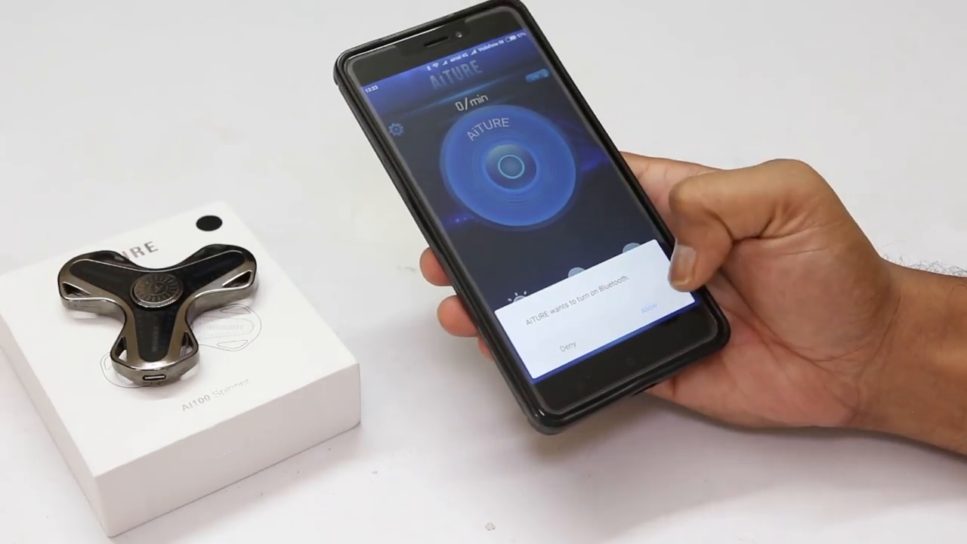
{"action": "left_click", "coordinate": [646, 310]}
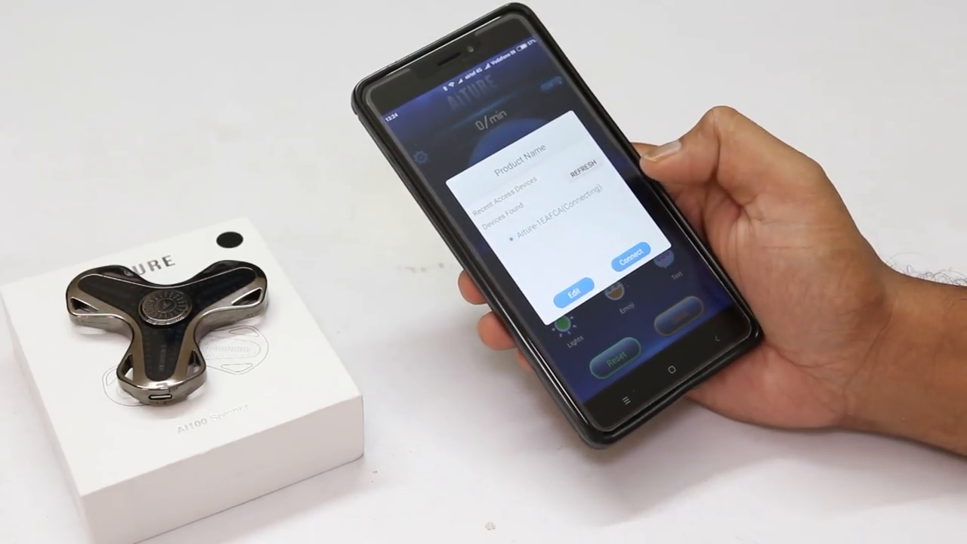
{"action": "left_click", "coordinate": [628, 252]}
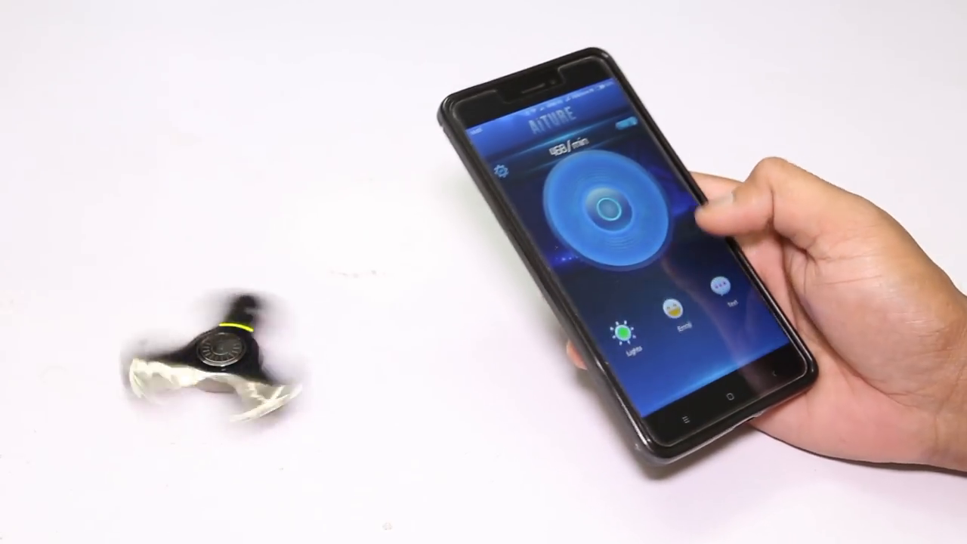
Spin the connected spinner, watch the live rpm reading, and tap Lights.
{"action": "left_click", "coordinate": [728, 291]}
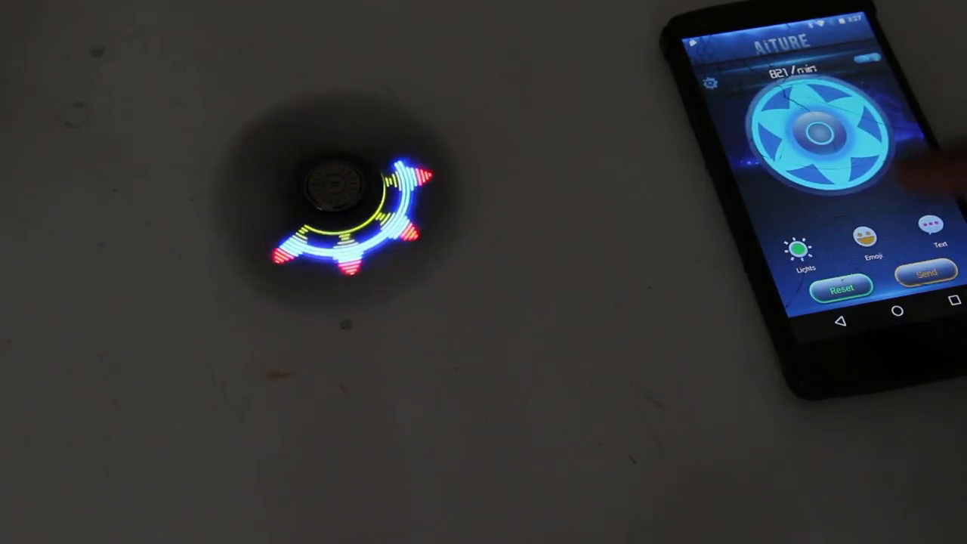
Send one light pattern to the spinning spinner, then send another arrow pattern.
{"action": "left_click", "coordinate": [925, 272]}
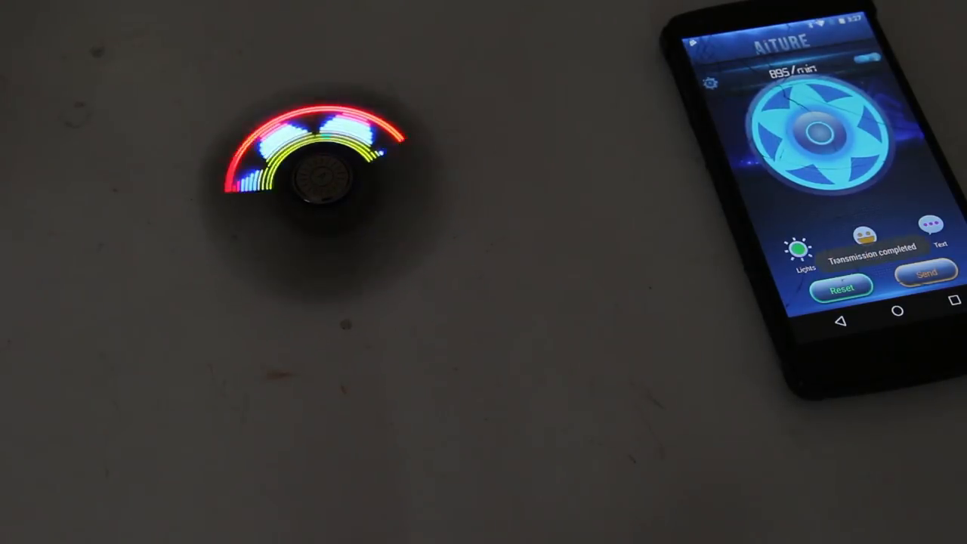
{"action": "left_click", "coordinate": [925, 272]}
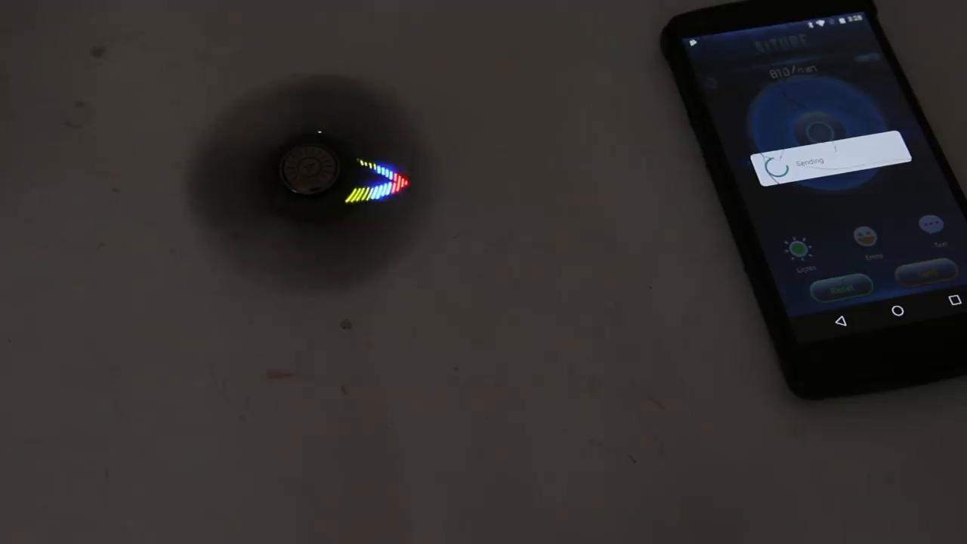